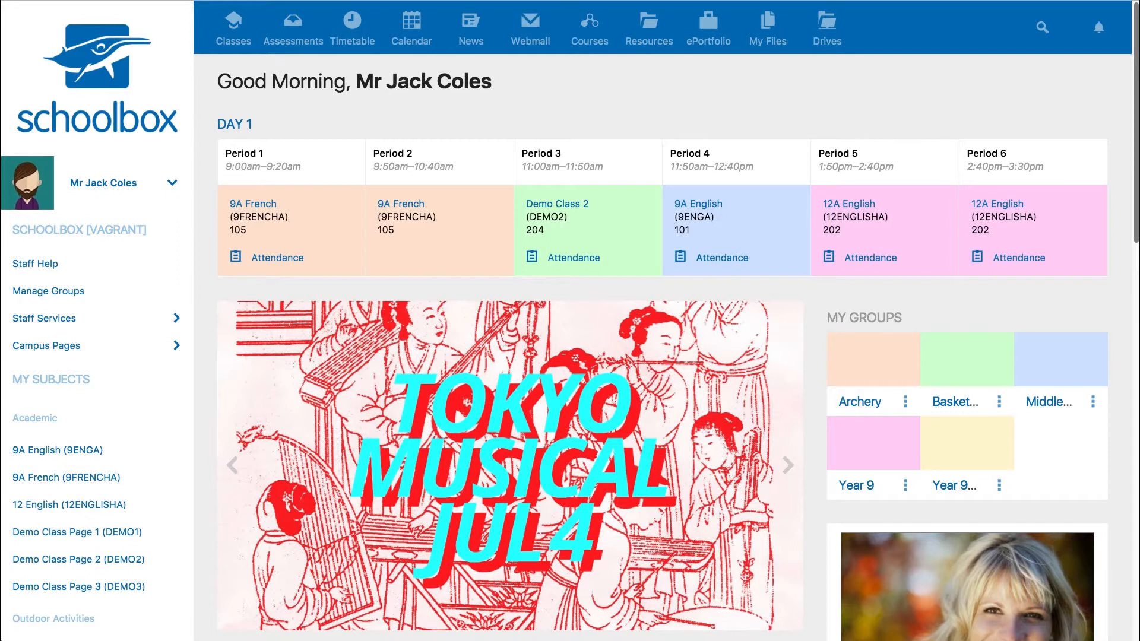
- Navigate to the school News page via the address bar
{"action": "left_click", "coordinate": [470, 26]}
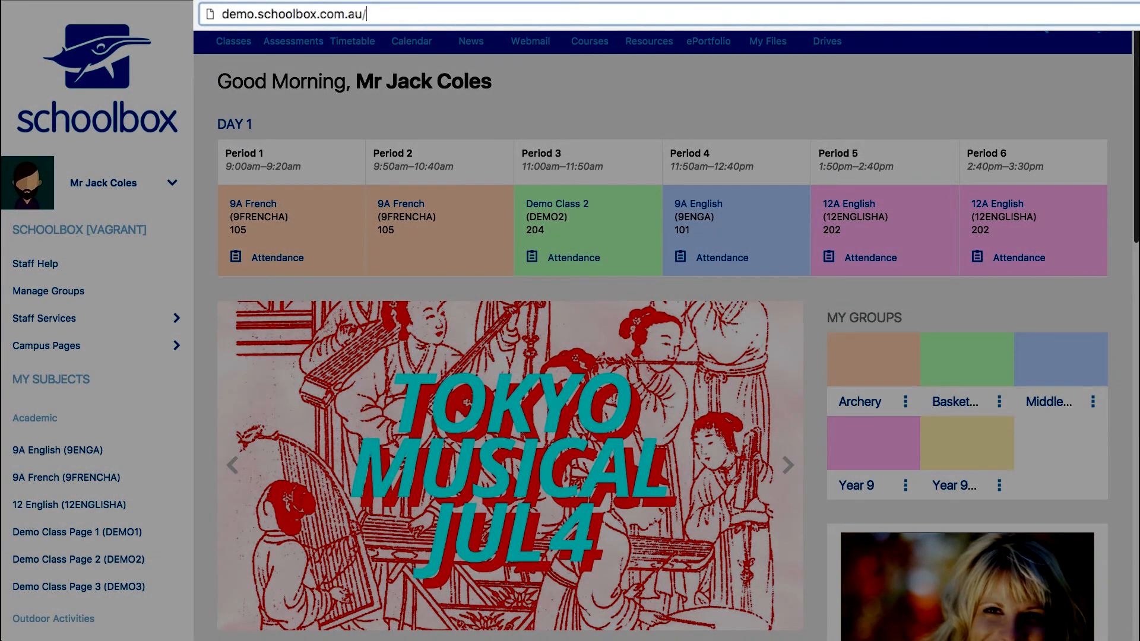
{"action": "type", "text": "news"}
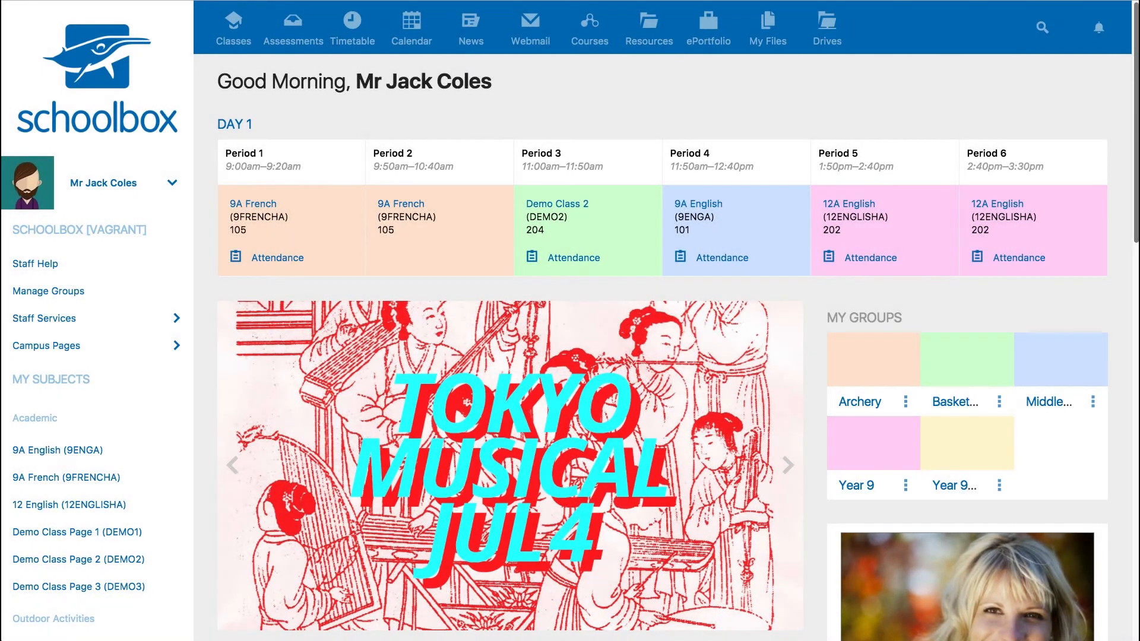
{"action": "left_click", "coordinate": [470, 24]}
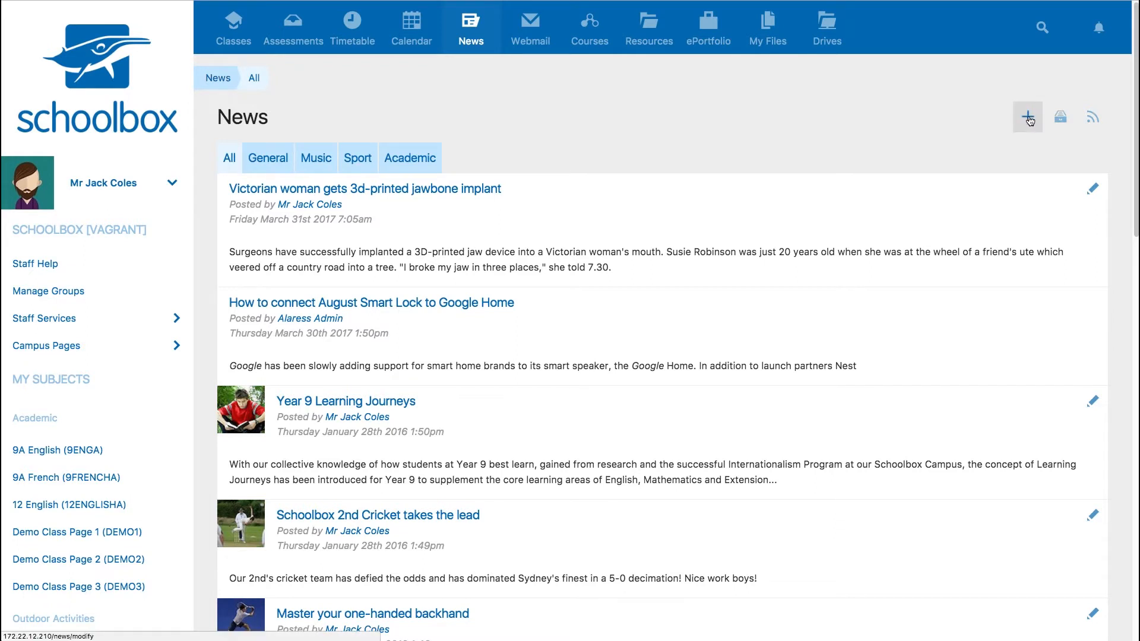
- Start a new article headlined 'The disengaged school kids finding new paths to learning.'
{"action": "left_click", "coordinate": [1027, 116]}
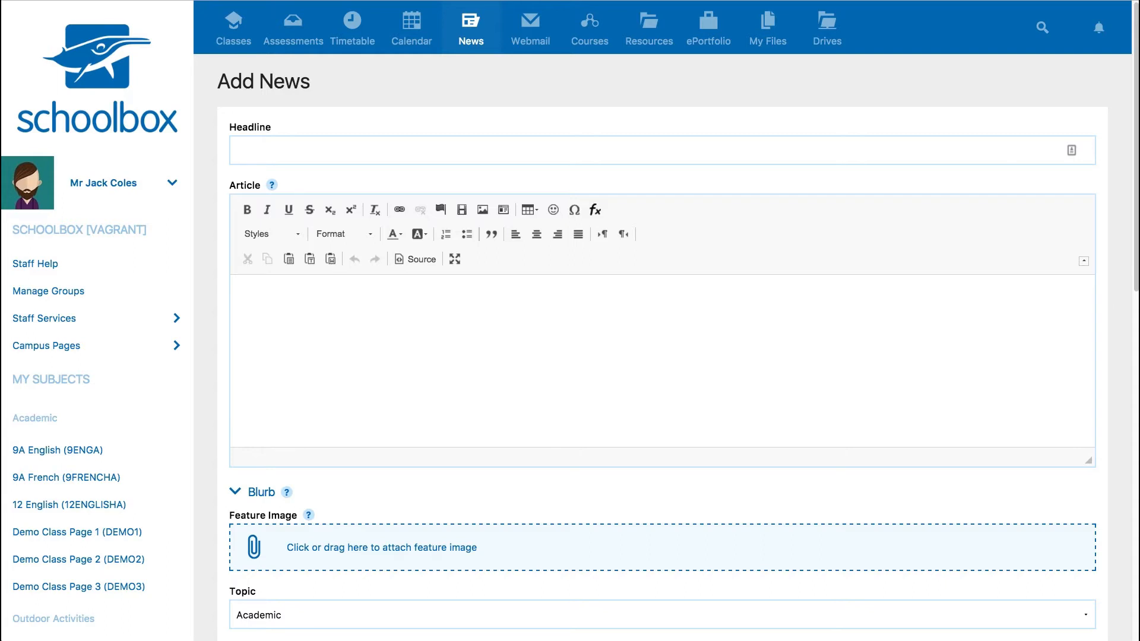
{"action": "type", "text": "The disengaged school kids finding new"}
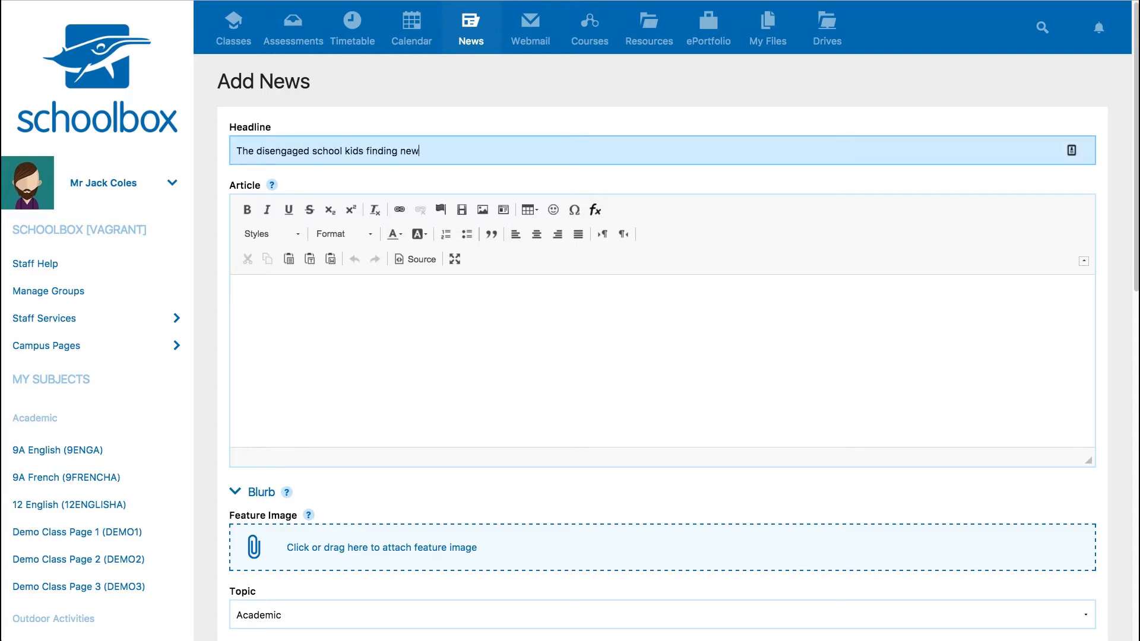
{"action": "type", "text": "paths to learning."}
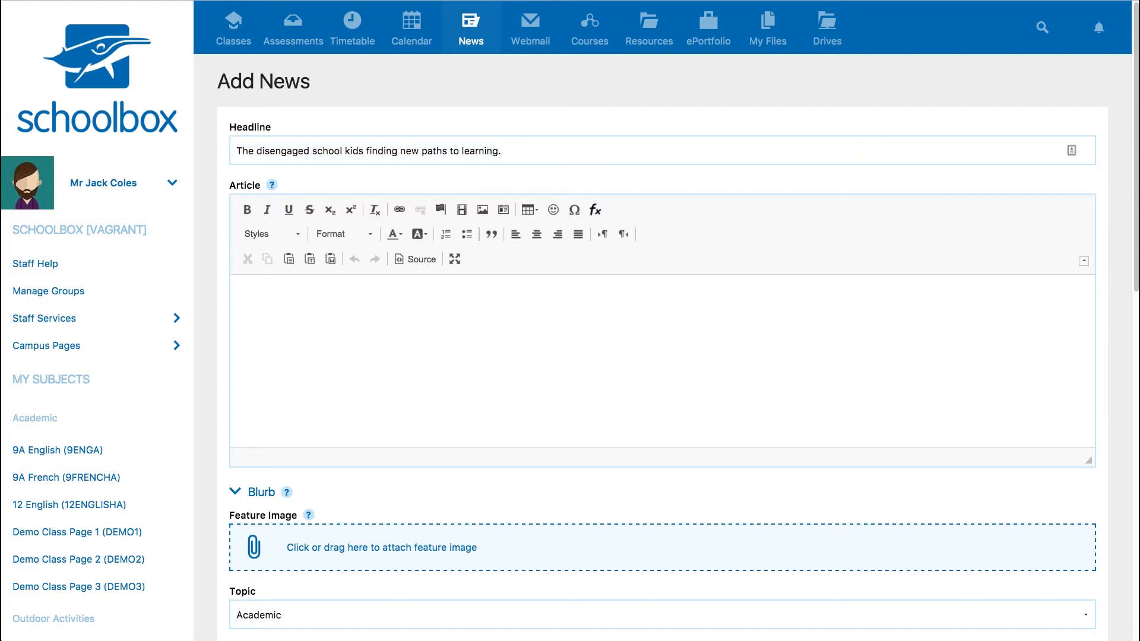
- Fill the article body with the Grattan Institute text about disengaged high school students
{"action": "left_click", "coordinate": [406, 301]}
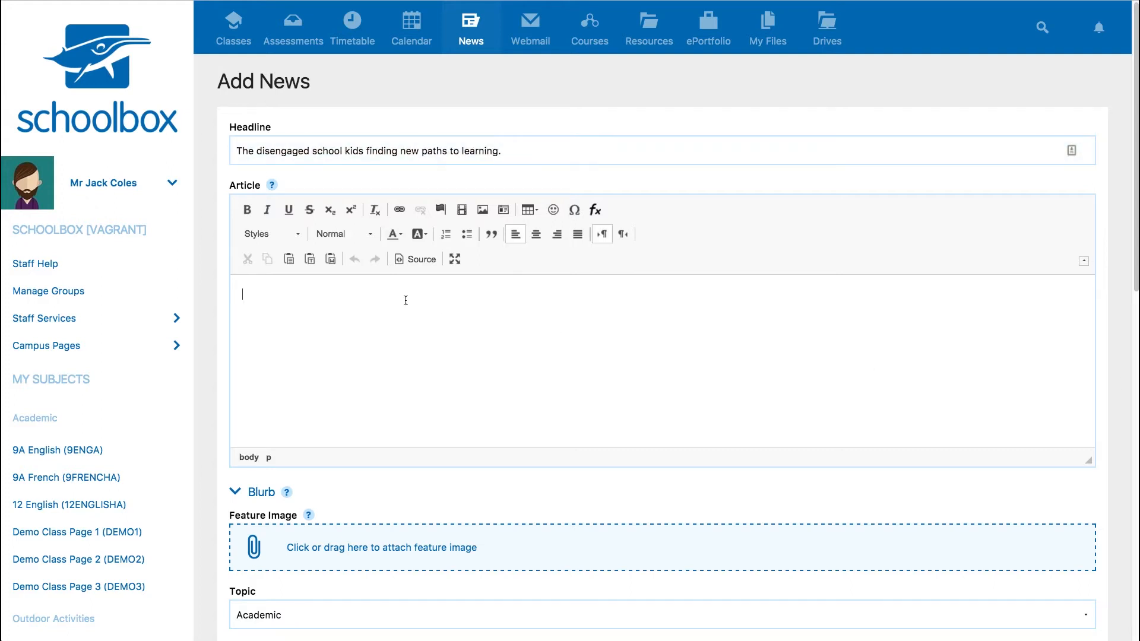
{"action": "type", "text": "Last month the Grattan Institute found 40 per cent of Australian high school students were disengaged from classroom learning."}
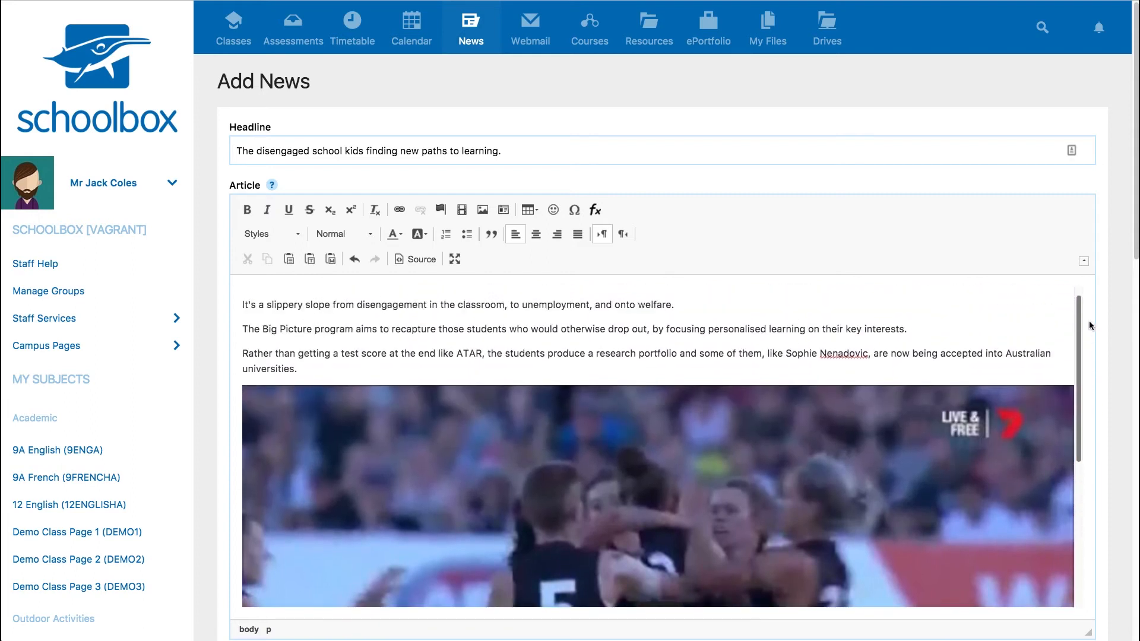
{"action": "scroll", "scroll_direction": "down", "scroll_amount": 3}
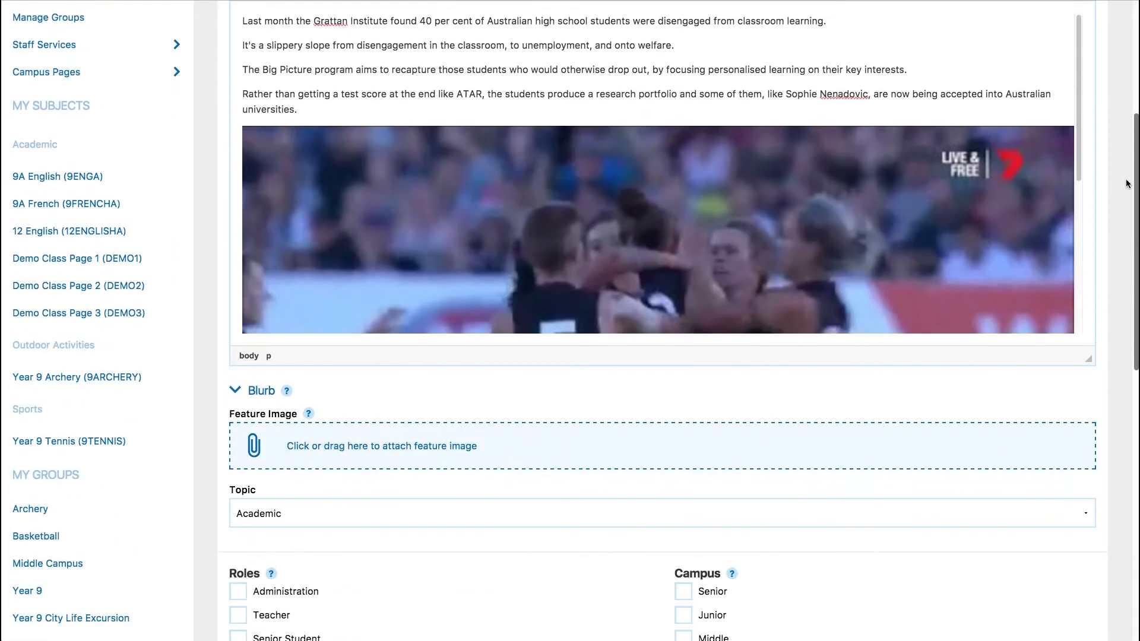
- Enter the Grattan Institute sentence as the blurb and attach the 8400648-3x2-700x467.jpg feature image
{"action": "left_click", "coordinate": [235, 391]}
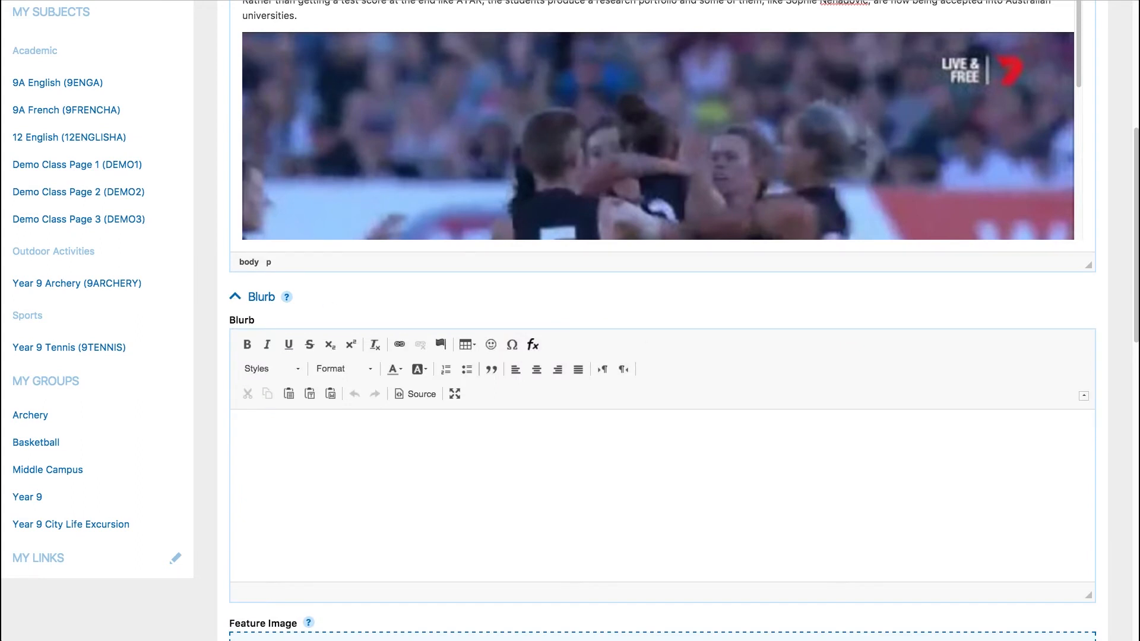
{"action": "left_click", "coordinate": [432, 440]}
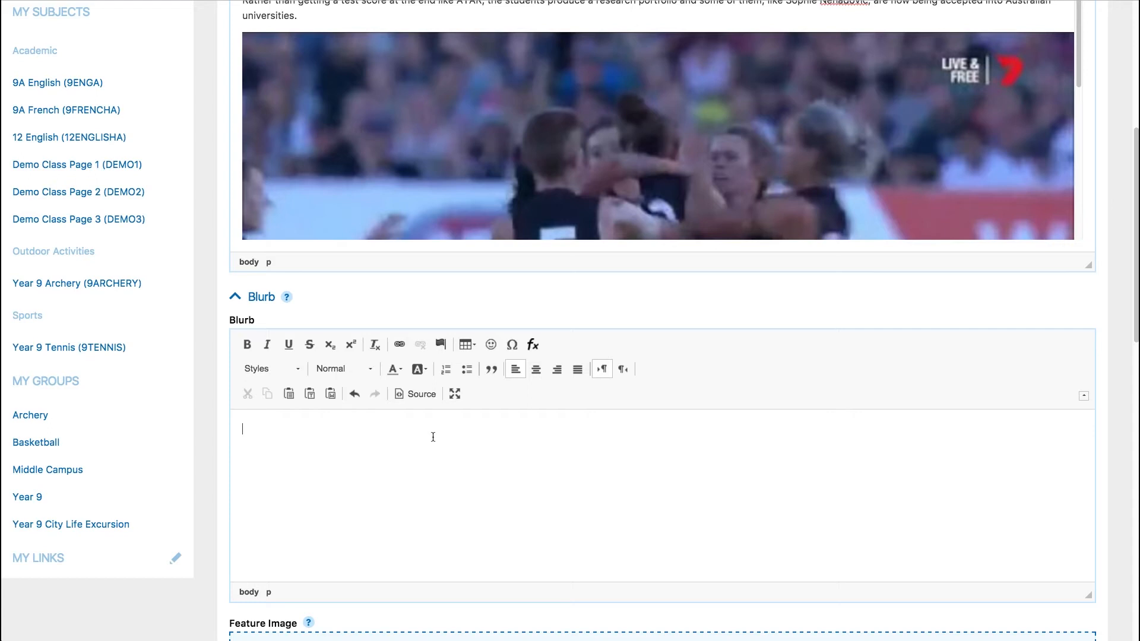
{"action": "type", "text": "Last month the Grattan Institute found 40 per cent of Australian high school students were disengaged from classroom learning."}
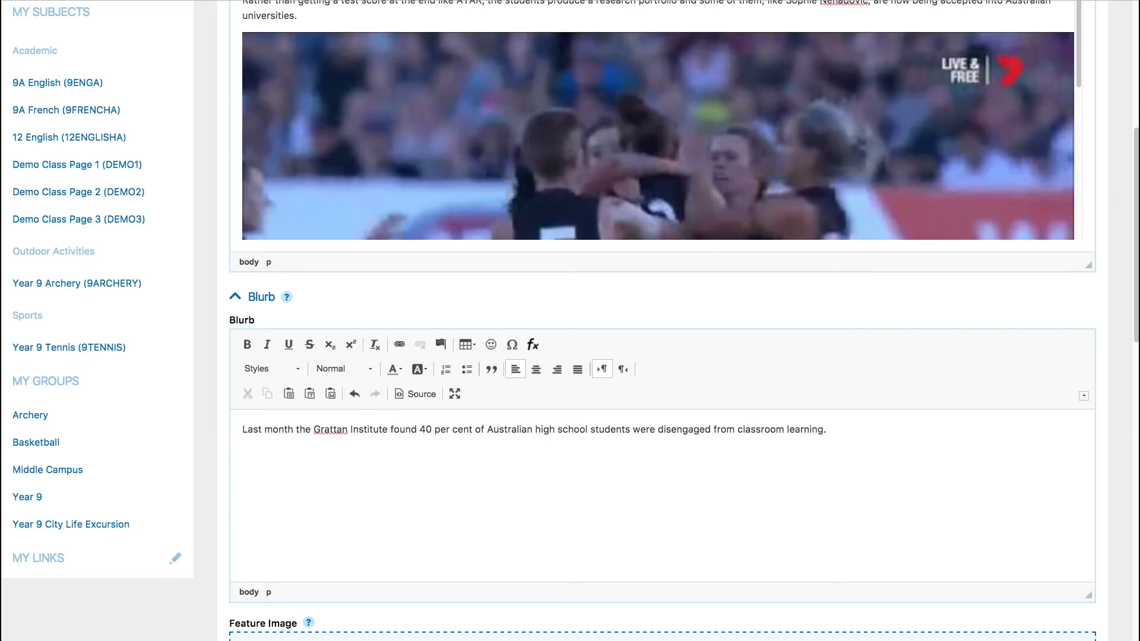
{"action": "scroll", "scroll_direction": "down", "scroll_amount": 3}
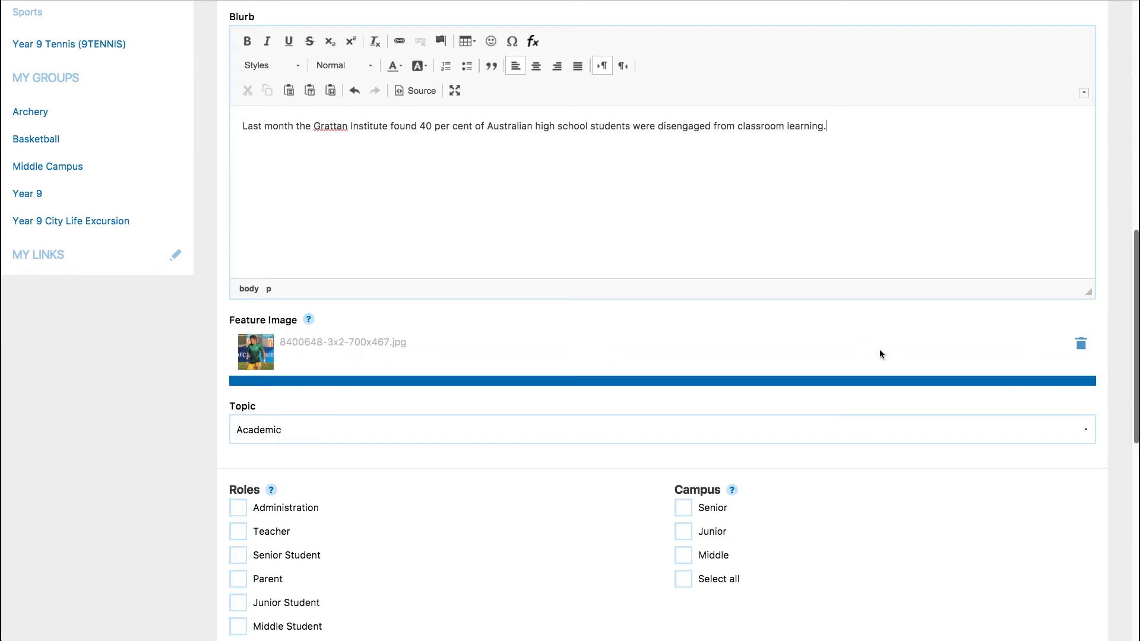
{"action": "scroll", "scroll_direction": "down", "scroll_amount": 3}
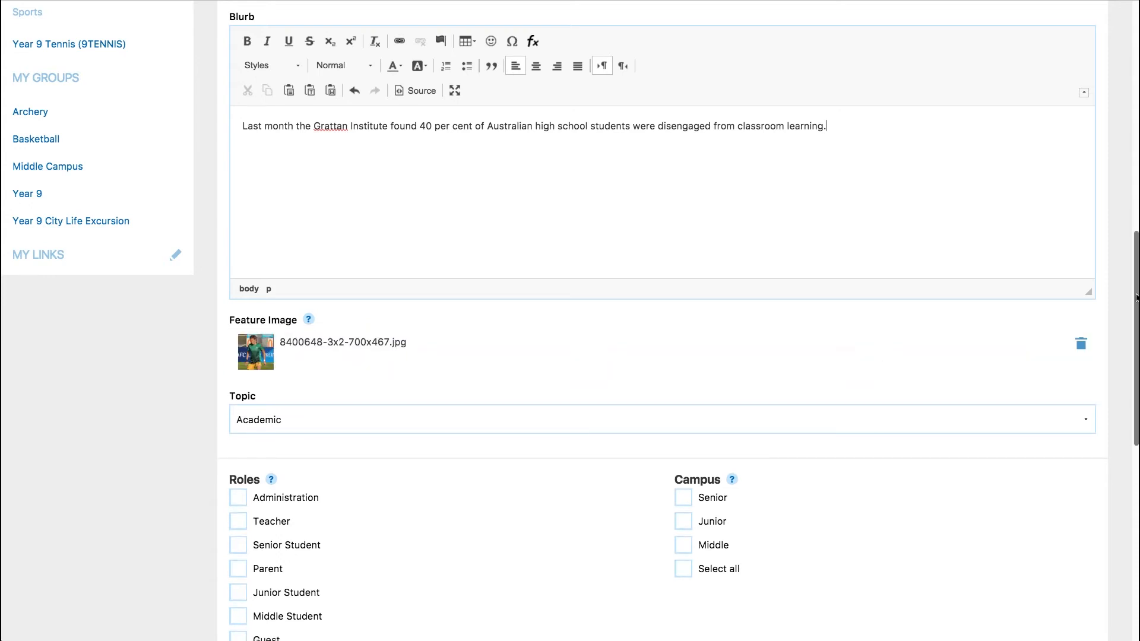
- Set the topic to Sport and choose the roles, campuses and Year 9 student audience
{"action": "left_click", "coordinate": [660, 431]}
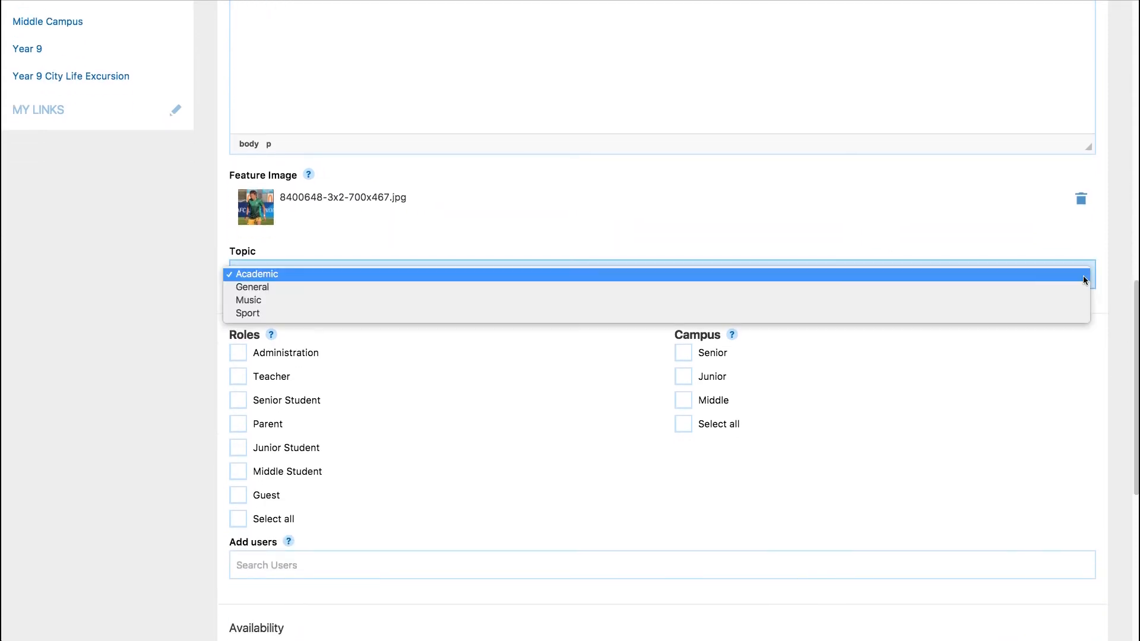
{"action": "left_click", "coordinate": [256, 274]}
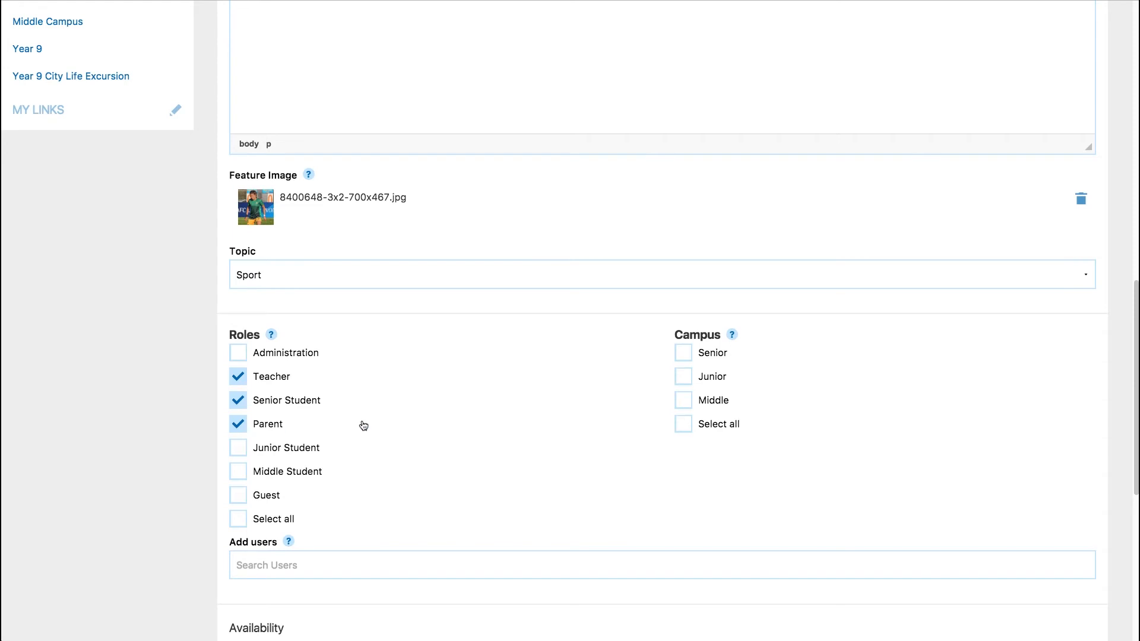
{"action": "left_click", "coordinate": [682, 424]}
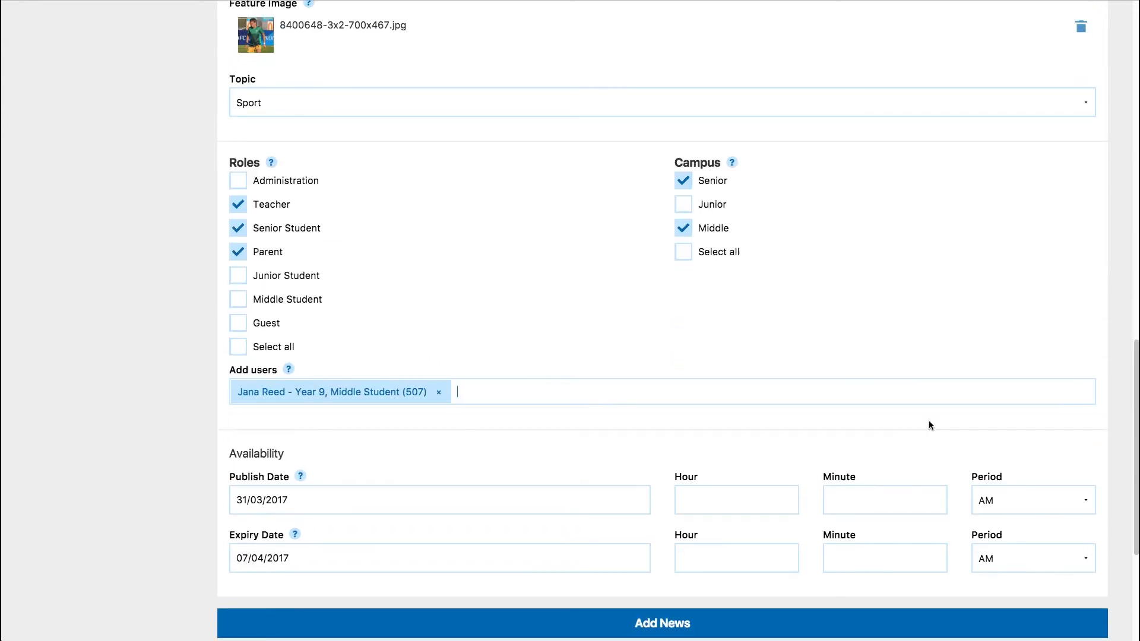
- Schedule publishing for 31/03/2017 at 2:20 PM with expiry 07/04/2017 8:00 AM
{"action": "left_click", "coordinate": [439, 500]}
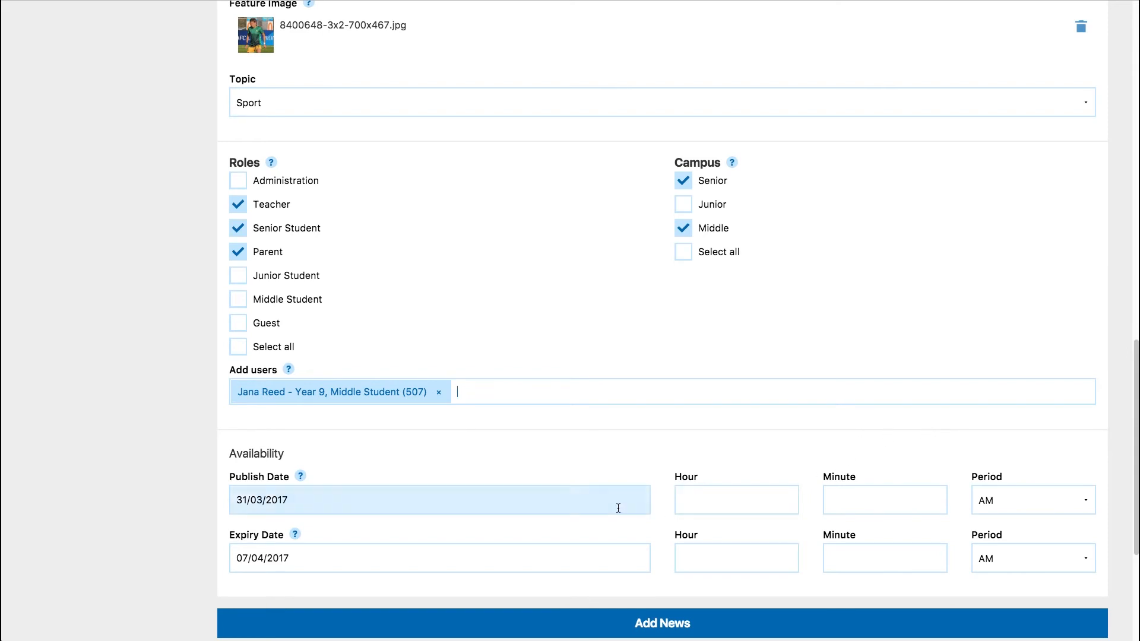
{"action": "left_click", "coordinate": [736, 499]}
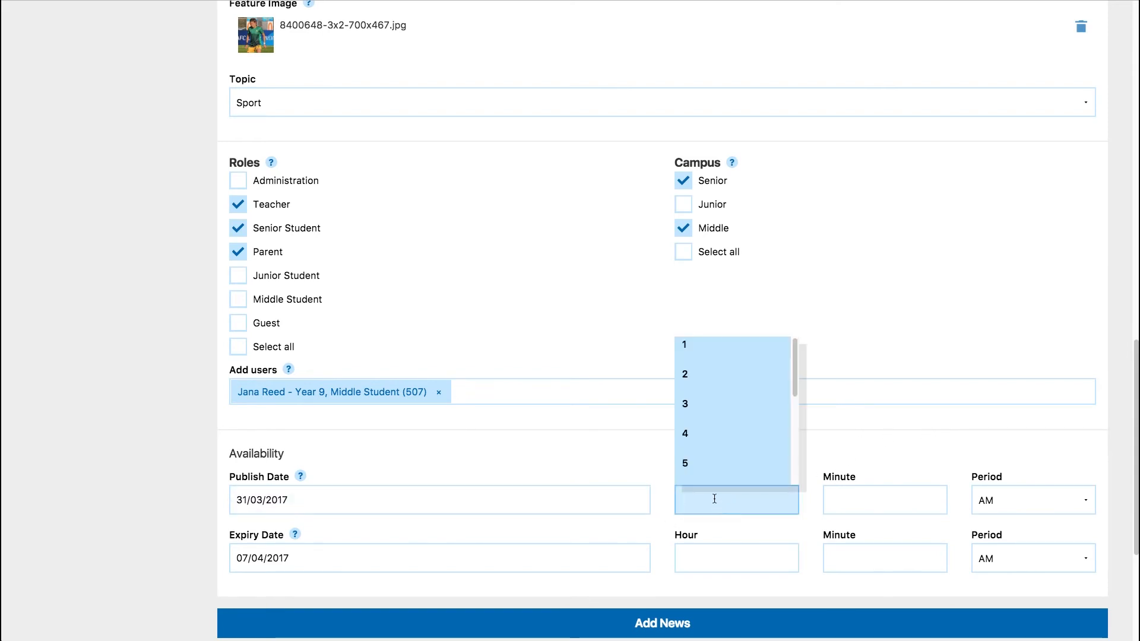
{"action": "left_click", "coordinate": [684, 374]}
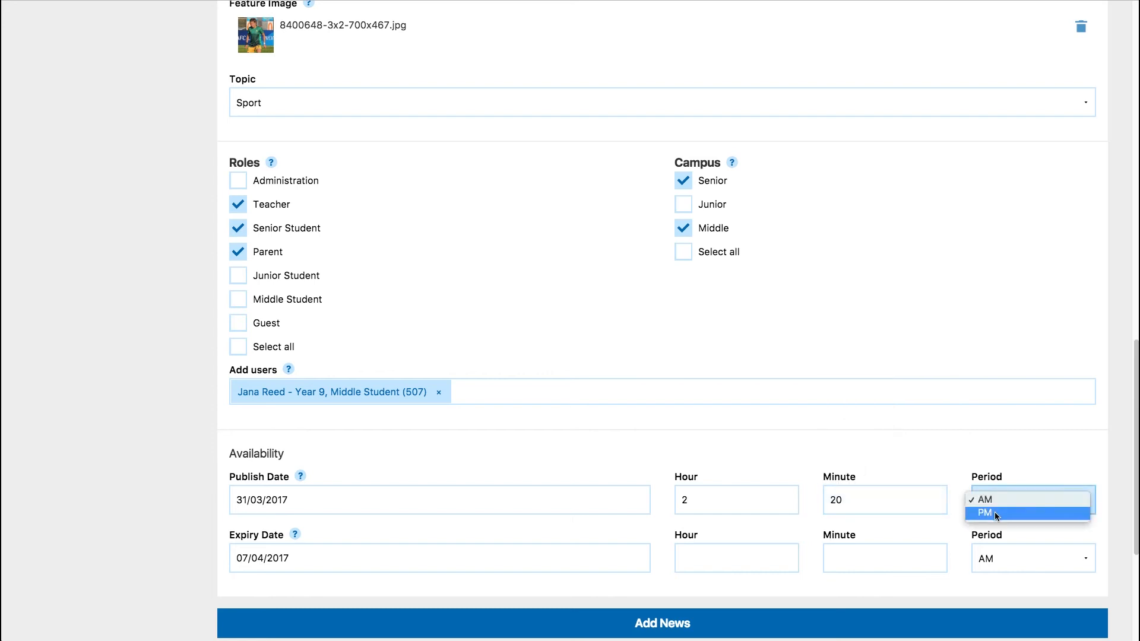
{"action": "left_click", "coordinate": [985, 513]}
{"action": "type", "text": "8"}
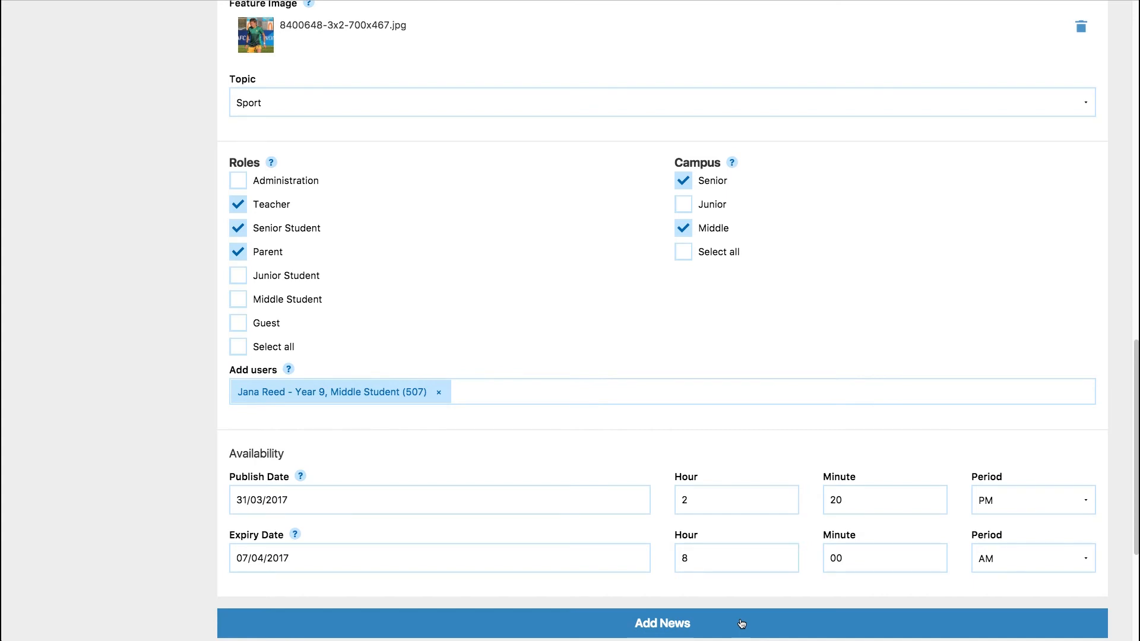
- Add the news article so it appears atop the Sport headlines
{"action": "left_click", "coordinate": [661, 623]}
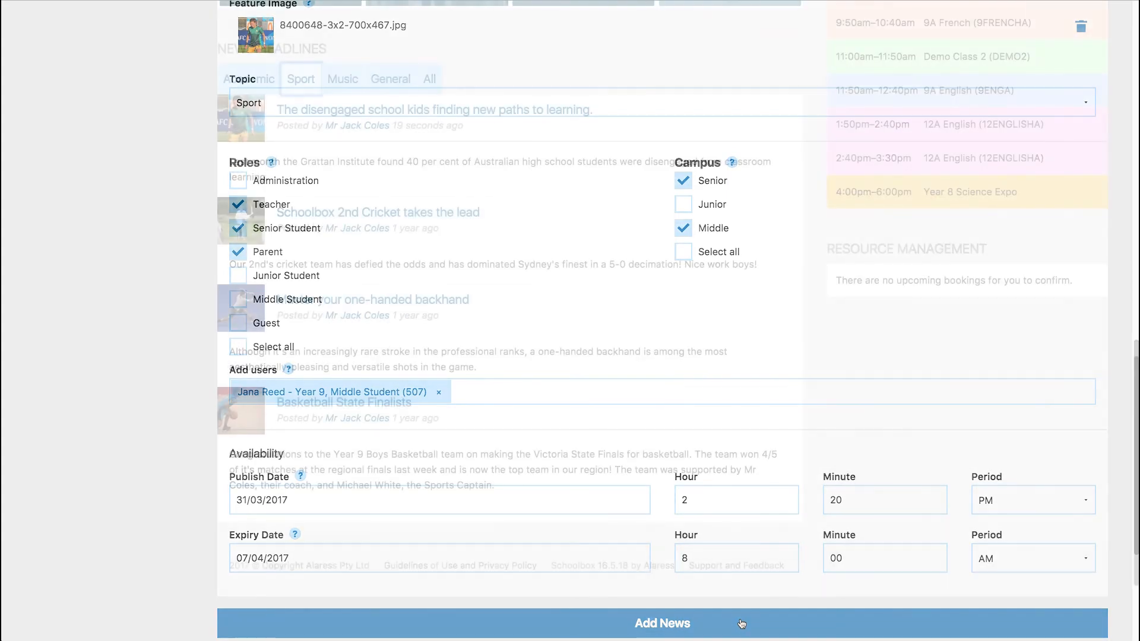
{"action": "left_click", "coordinate": [660, 624]}
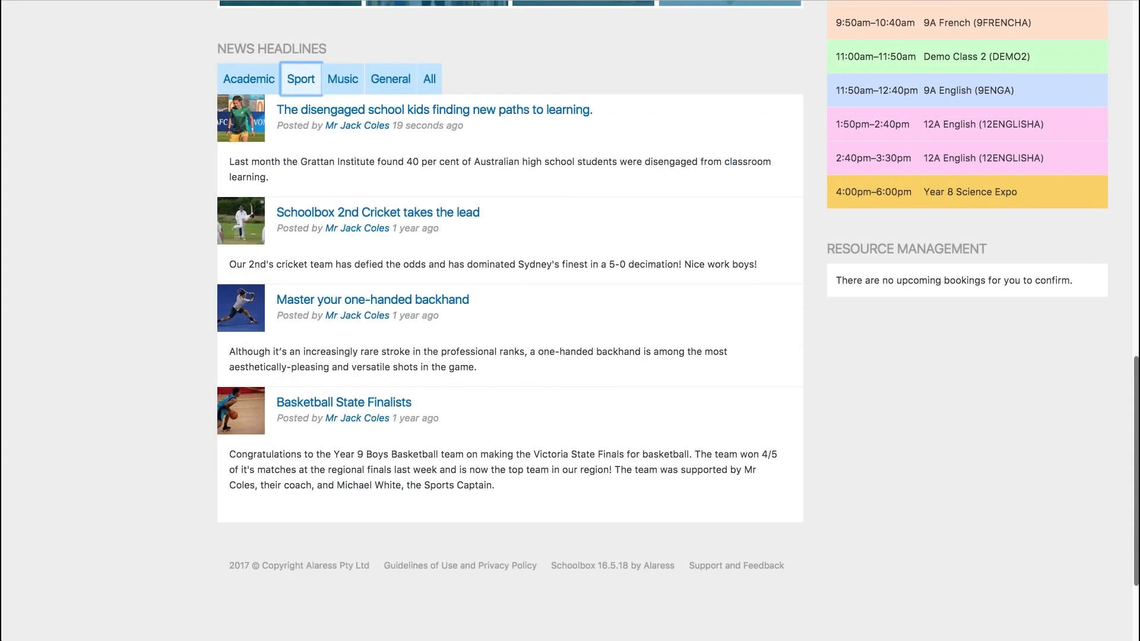